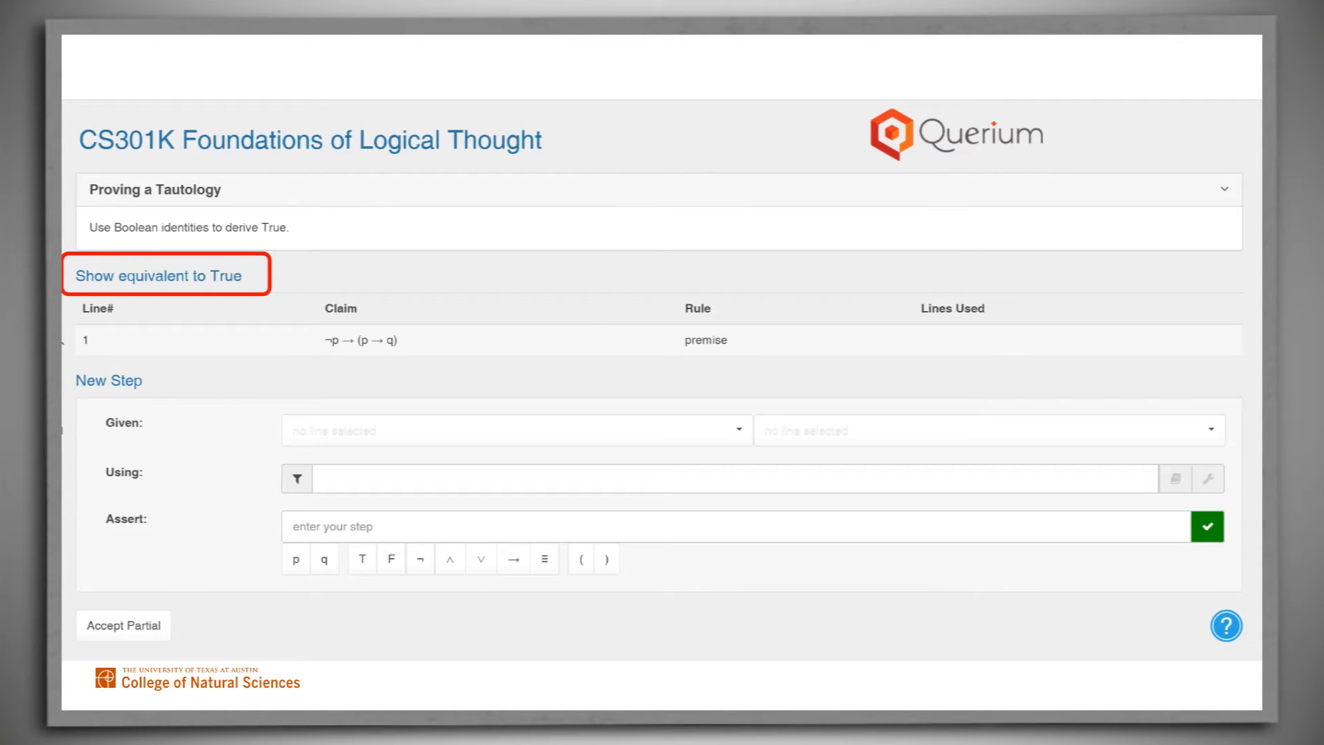
# Choose line 1, ¬p → (p → q), as the given with Conditional Disjunction as the rule.
pyautogui.click(163, 276)
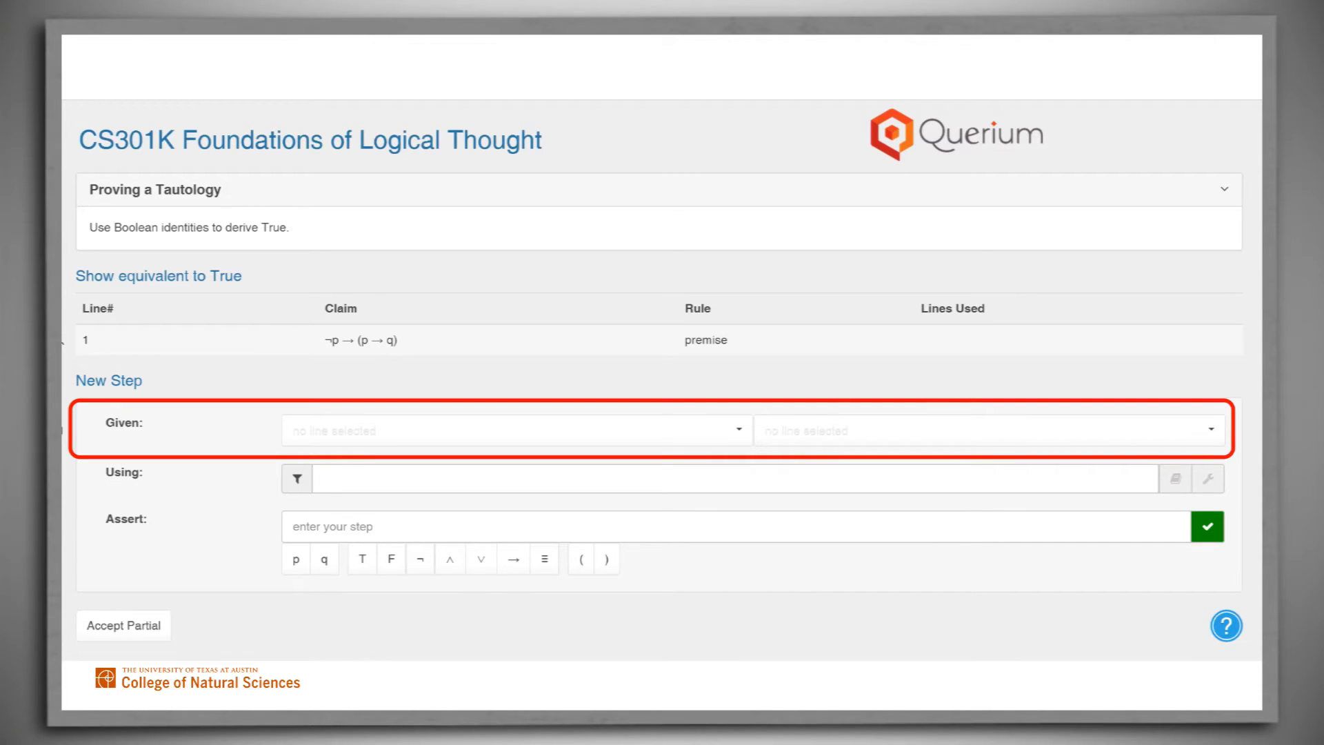
pyautogui.click(513, 431)
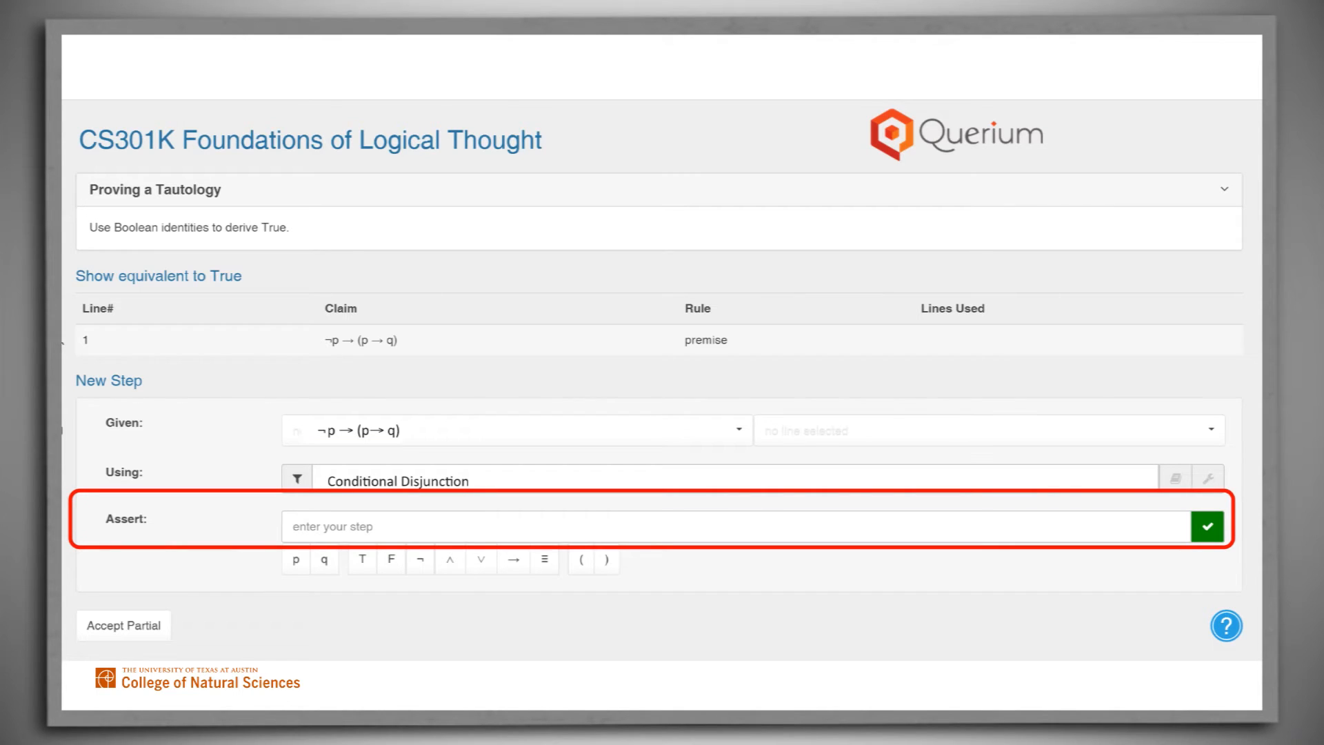
# Assert ¬¬p ∨ (p → q) as the new step, then clear the form.
pyautogui.write('¬ ¬p ∨ (p→ q)')
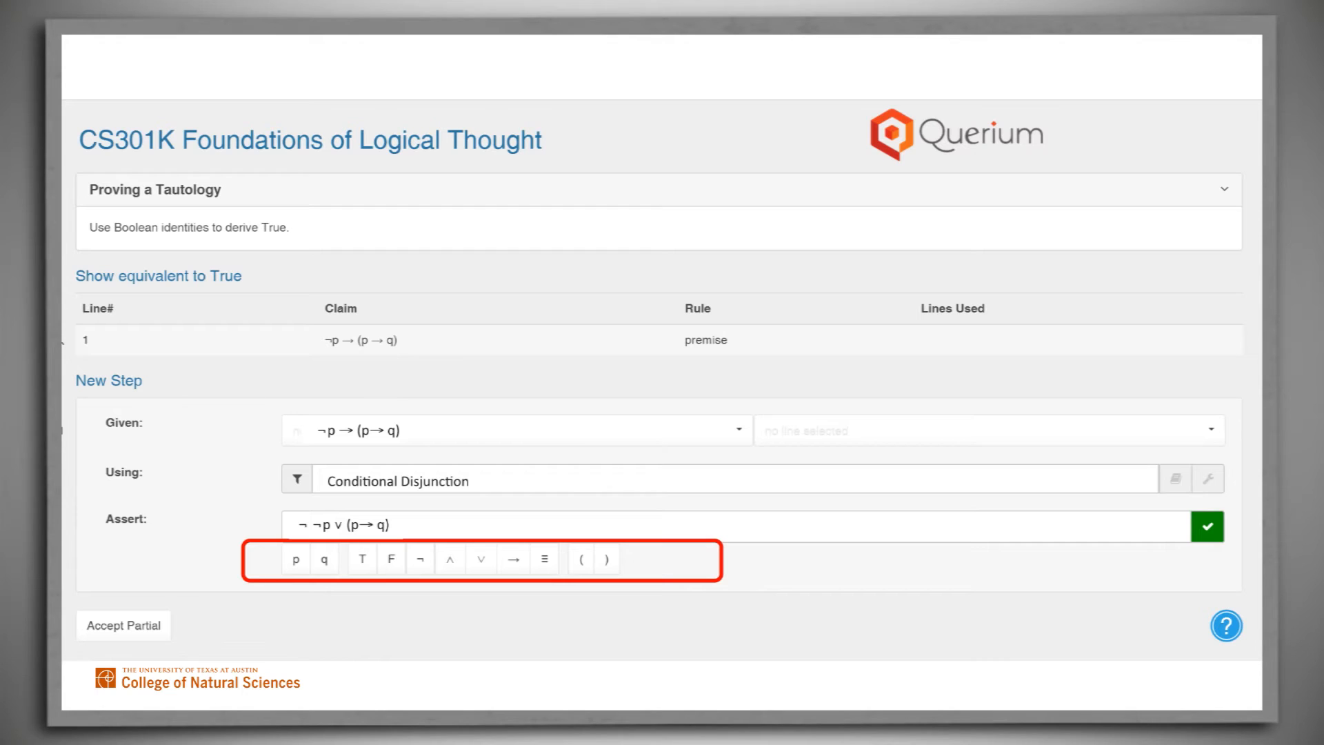
pyautogui.click(1205, 527)
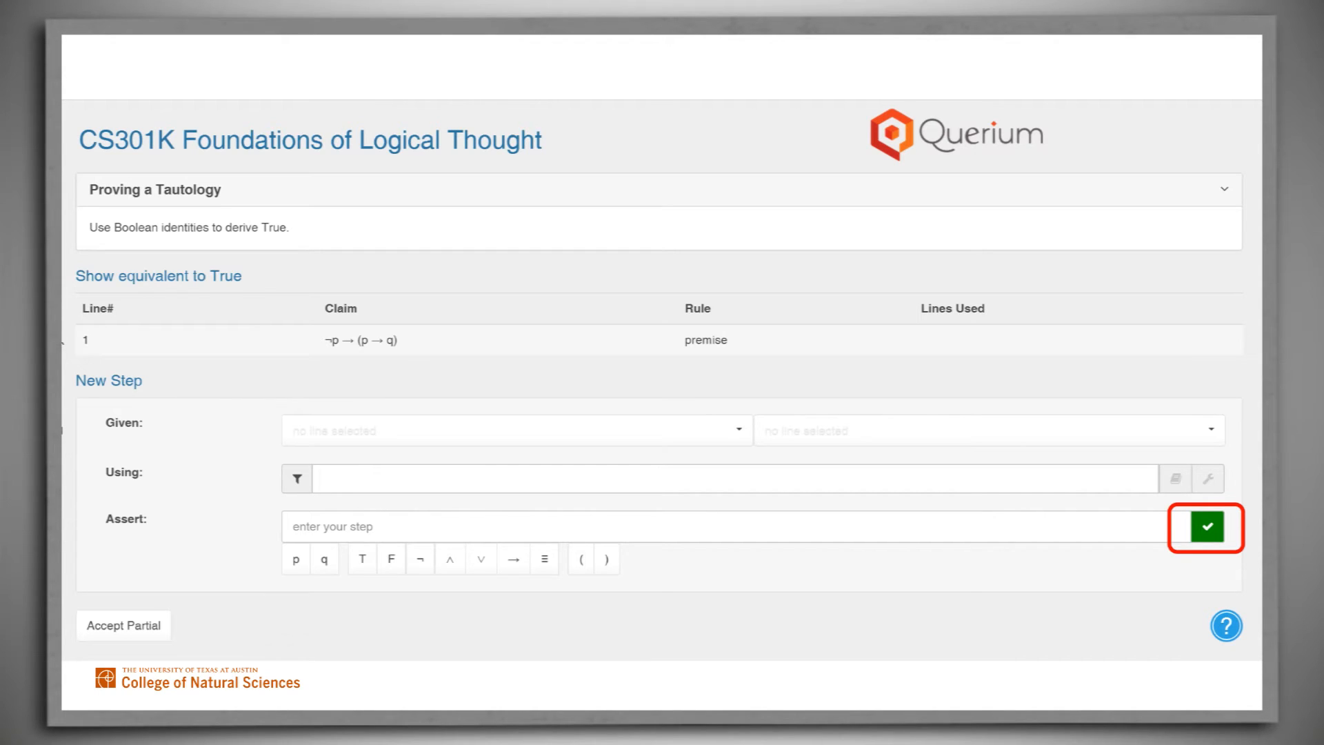
pyautogui.click(1206, 527)
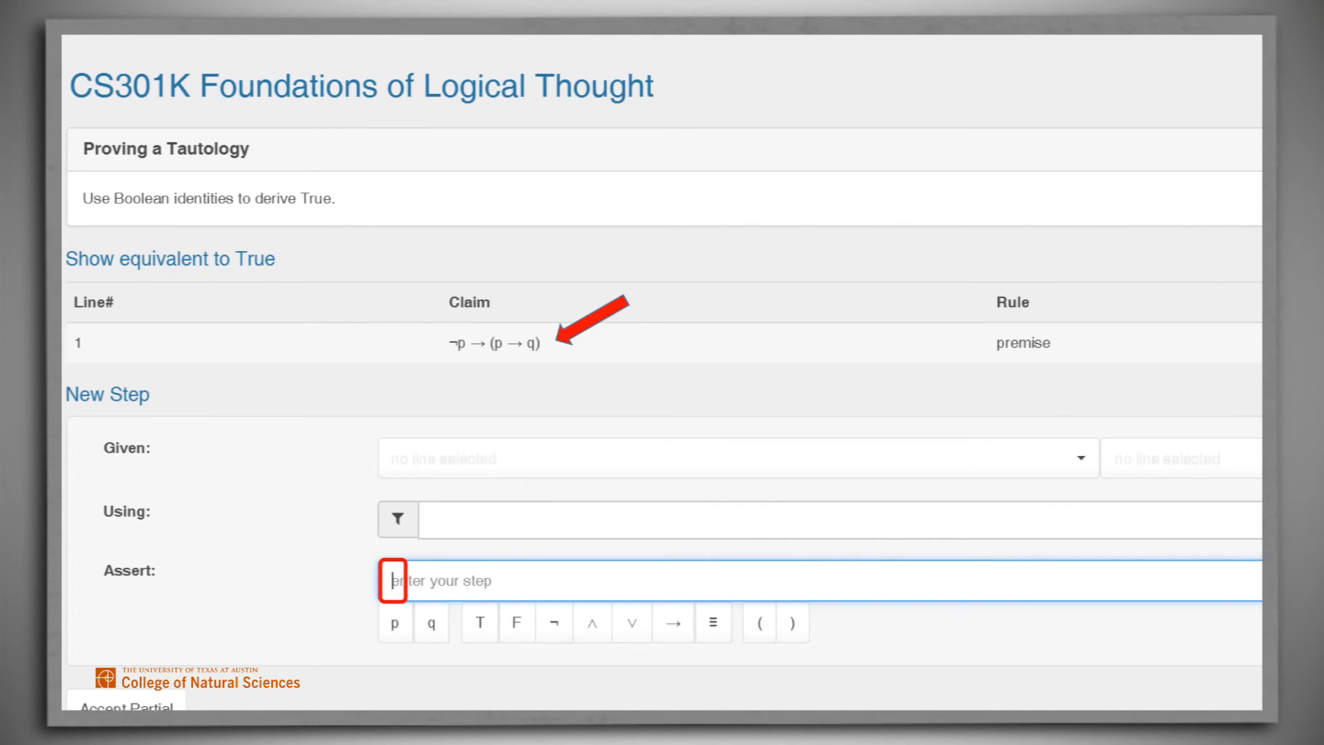
pyautogui.write('¬p → (p → q)')
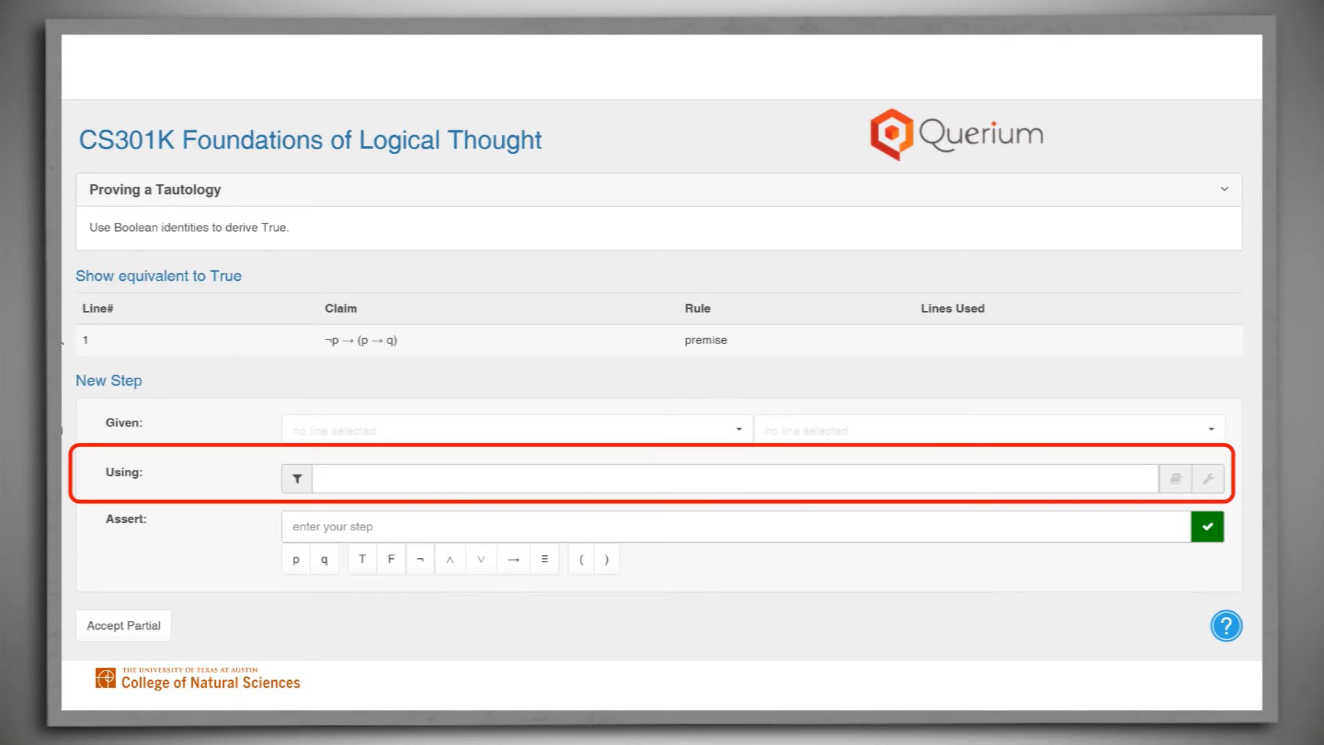
# Take line 1, ¬p → (p → q), as the given for a Conditional Disjunction step.
pyautogui.click(743, 479)
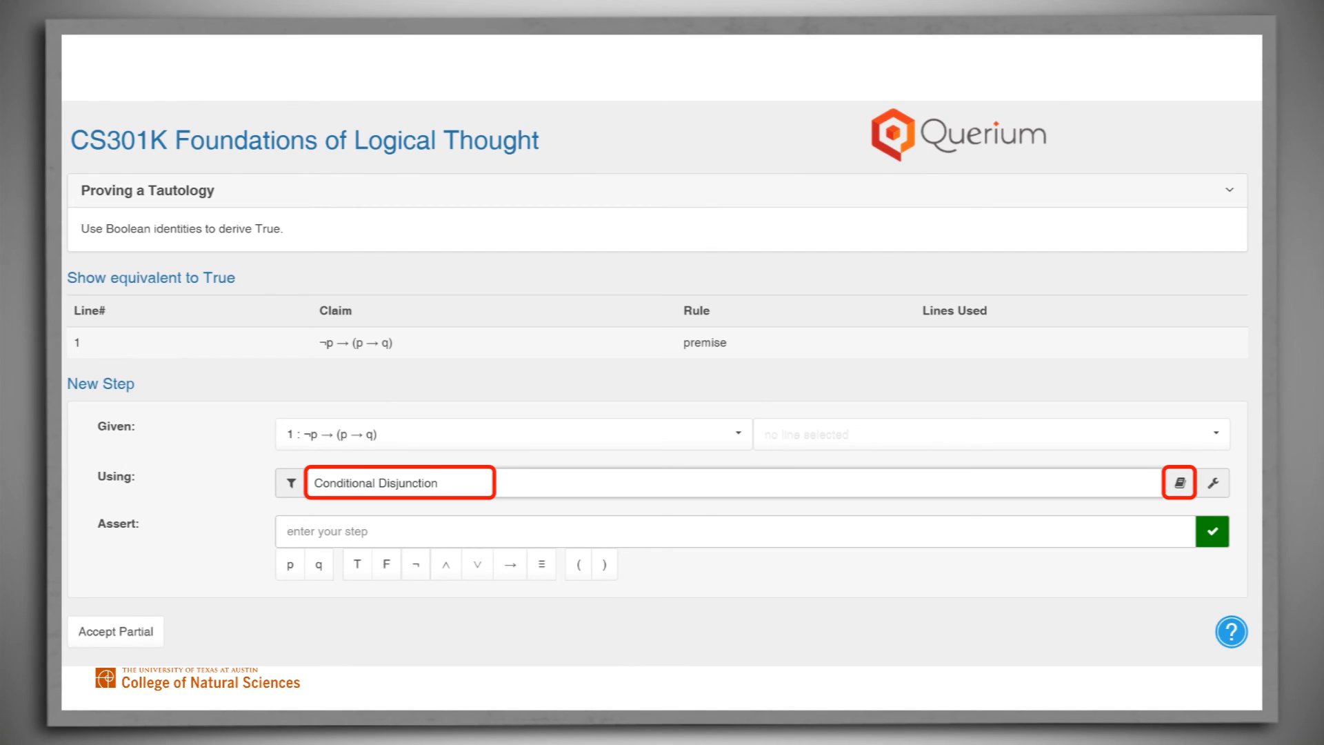
# Review Conditional Disjunction's definition and how-to-apply examples, then show the rules glossary.
pyautogui.click(1178, 483)
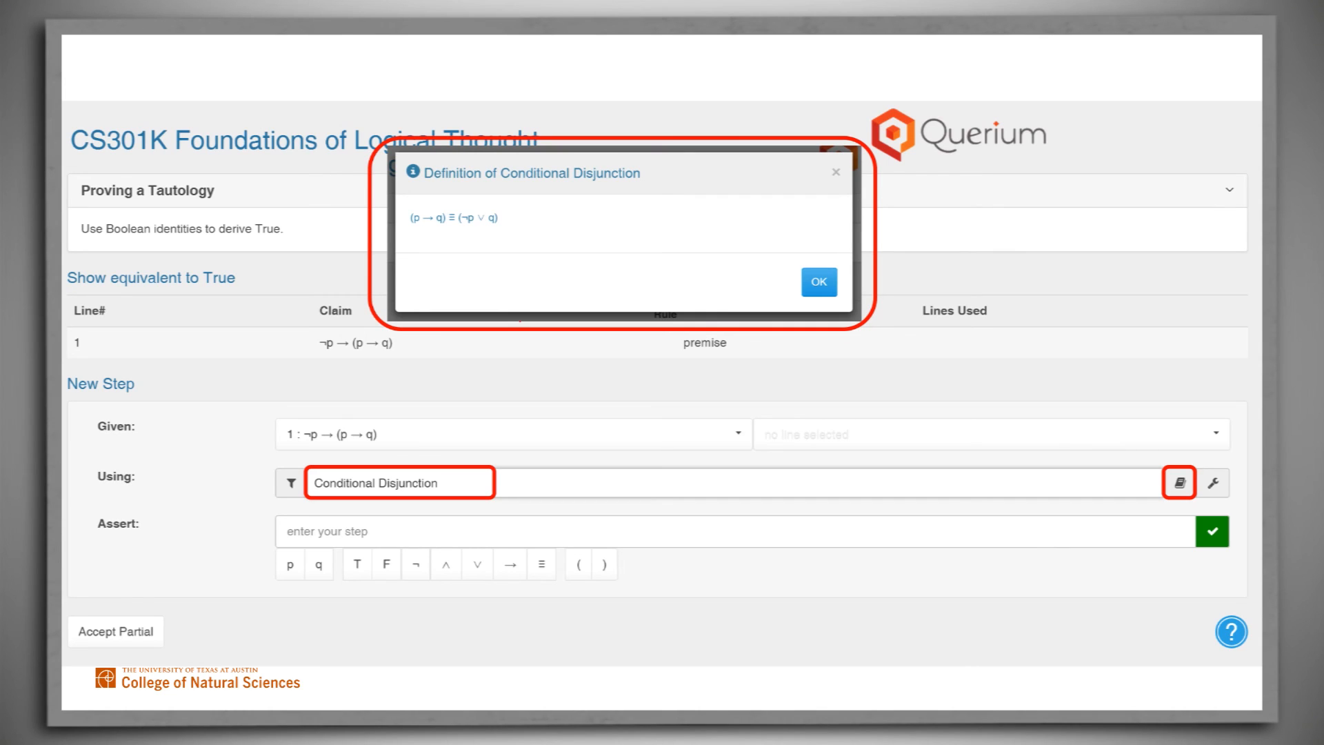
pyautogui.click(818, 281)
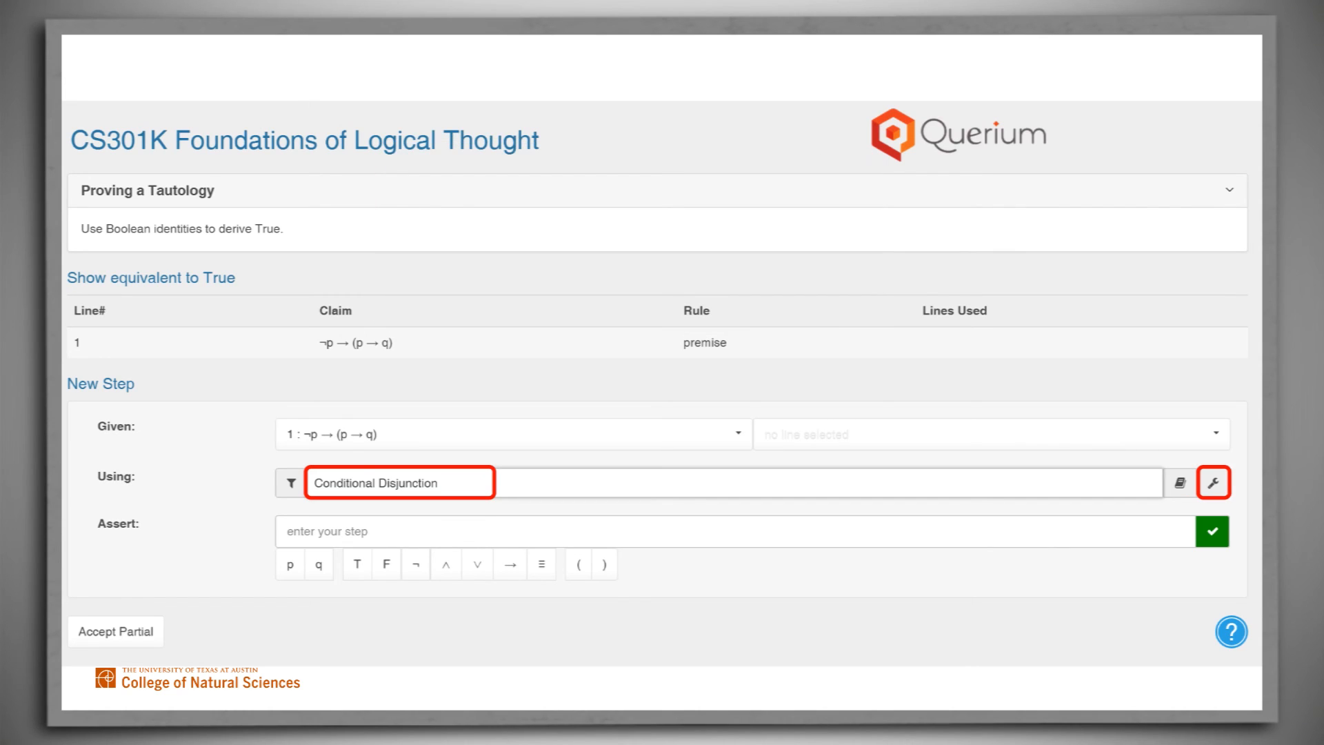
pyautogui.click(1212, 483)
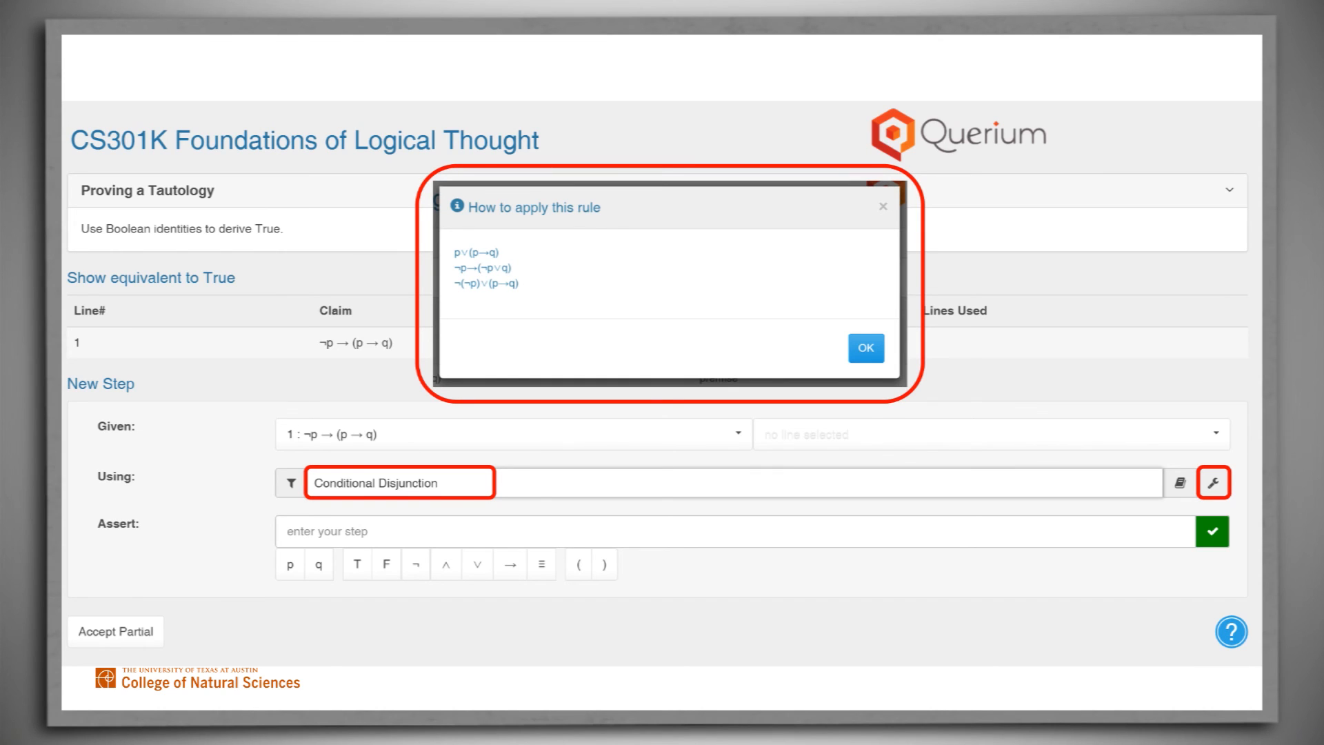
pyautogui.click(1213, 483)
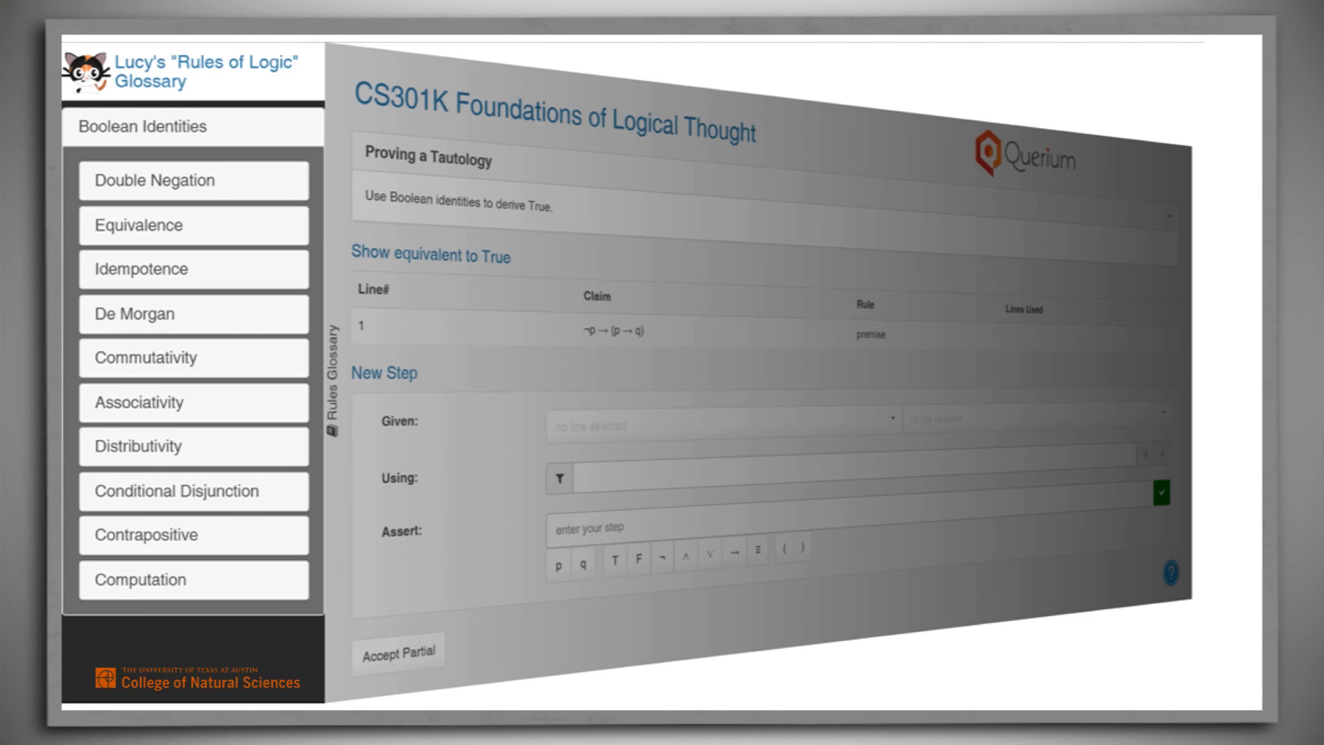